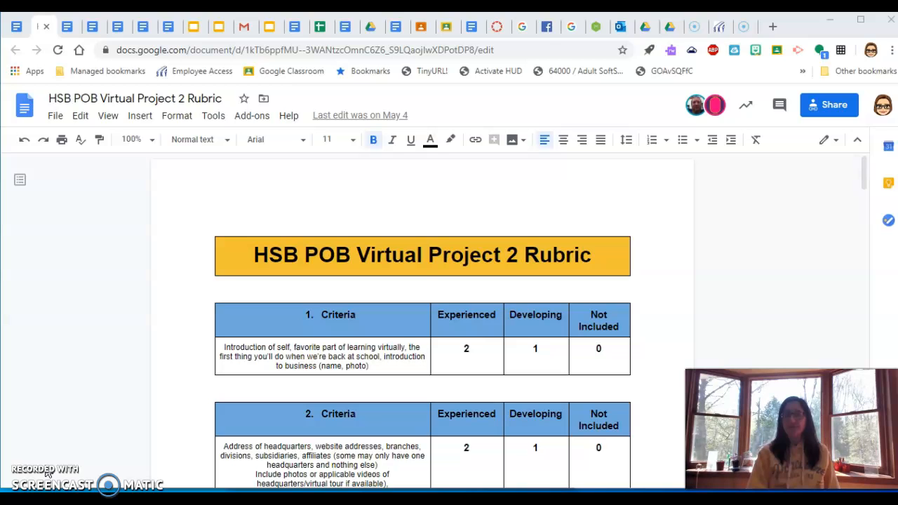
{"action": "mouse_move", "coordinate": [424, 376]}
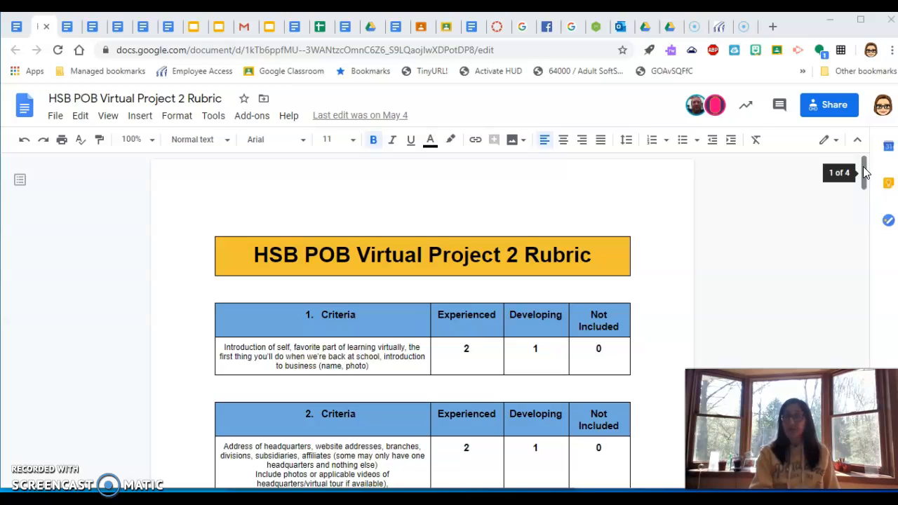
Scroll the rubric down so the Criteria 3 business-description table is in view
{"action": "scroll", "scroll_direction": "down", "scroll_amount": 3}
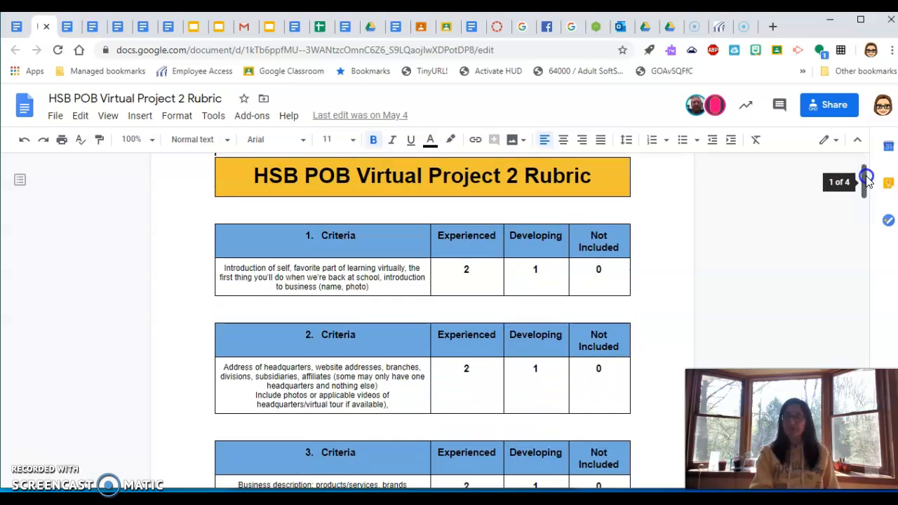
{"action": "scroll", "scroll_direction": "down", "scroll_amount": 3}
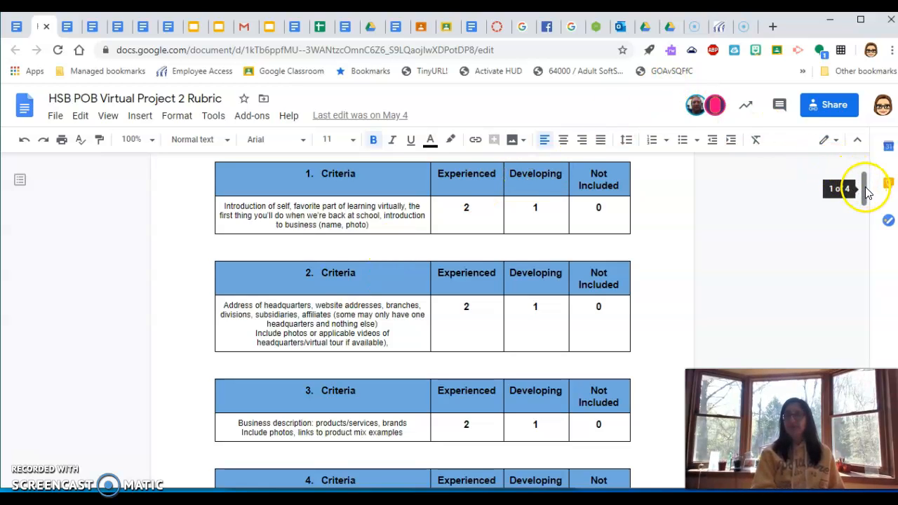
Scroll down until the Criteria 4 target-customer table (4-3, 1-2, 0 points) is fully visible
{"action": "scroll", "scroll_direction": "down", "scroll_amount": 3}
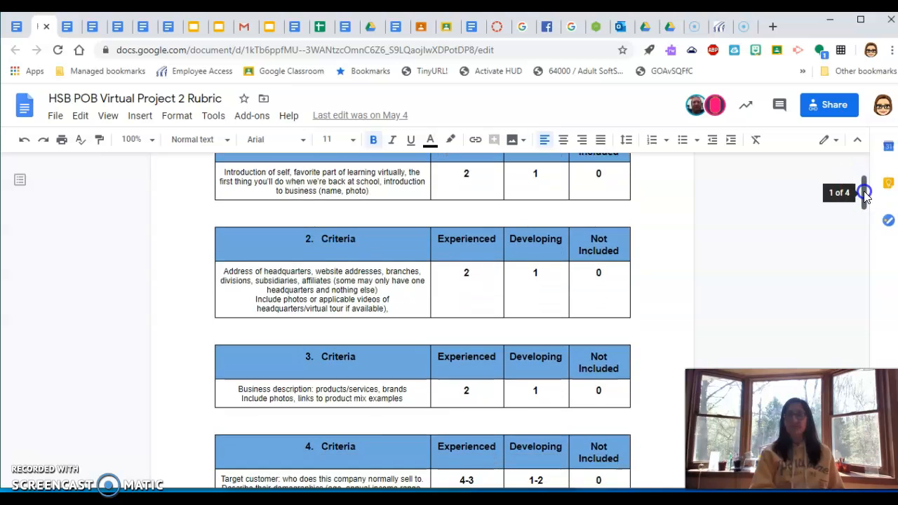
{"action": "scroll", "scroll_direction": "down", "scroll_amount": 3}
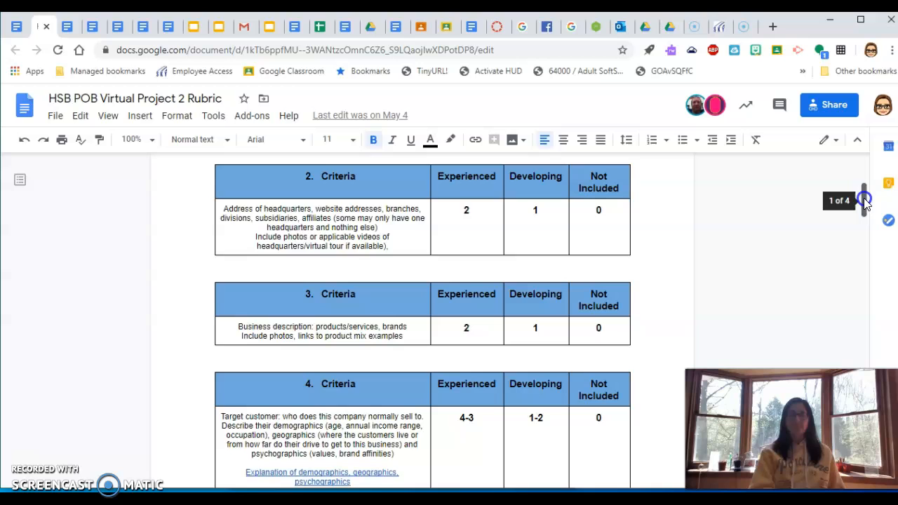
{"action": "scroll", "scroll_direction": "down", "scroll_amount": 3}
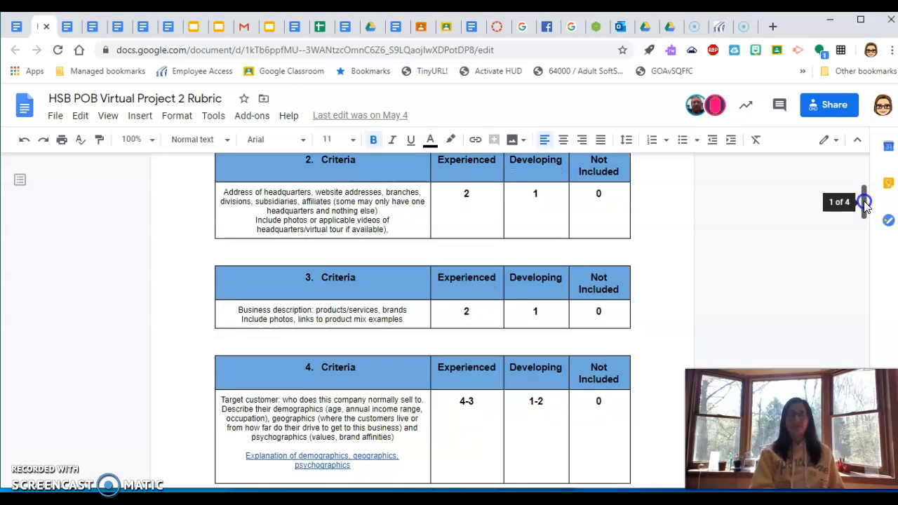
{"action": "scroll", "scroll_direction": "down", "scroll_amount": 3}
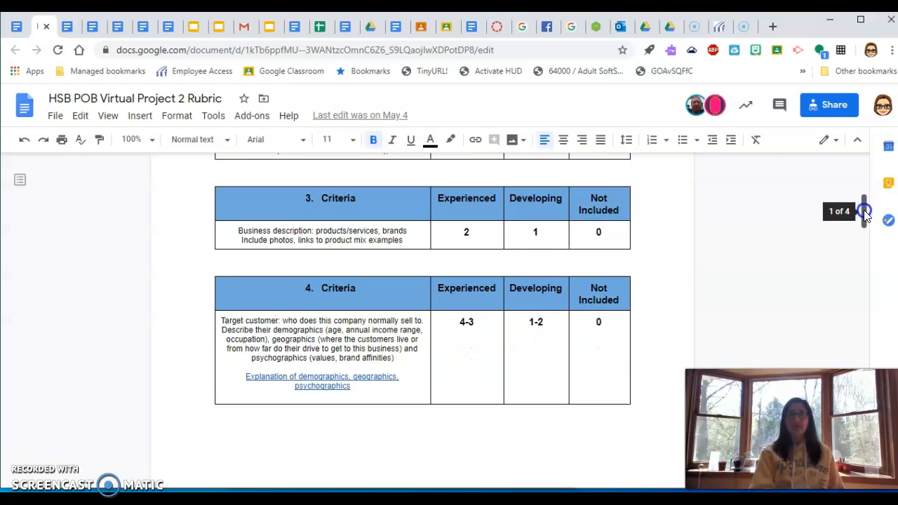
{"action": "mouse_move", "coordinate": [196, 244]}
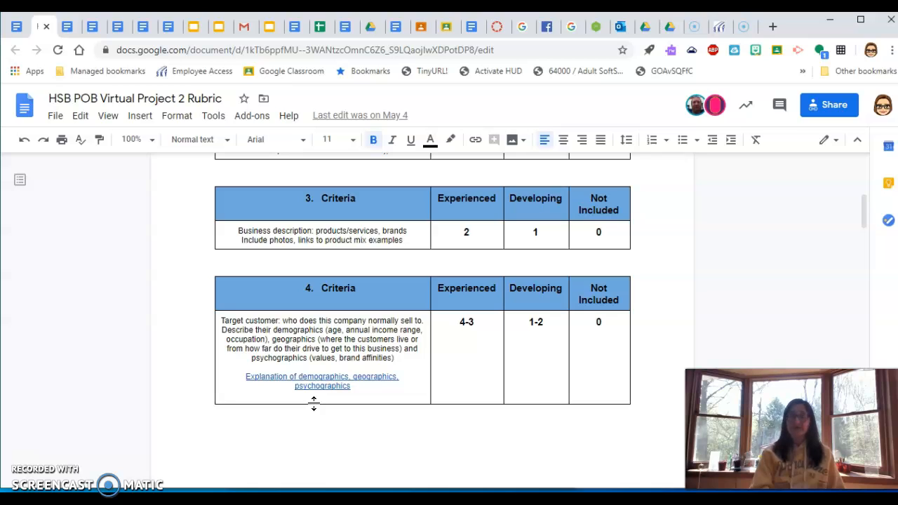
{"action": "mouse_move", "coordinate": [864, 203]}
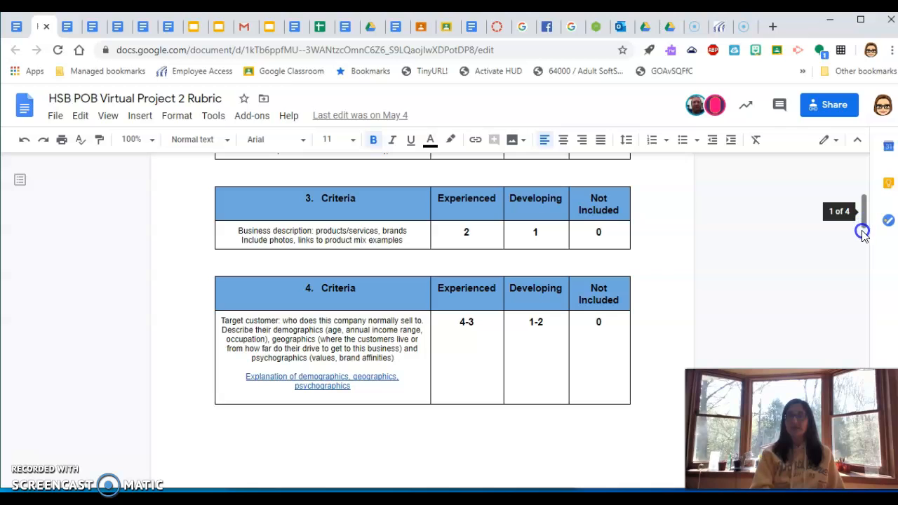
Scroll past criteria 7–10 until criteria 11–13 (spelling/grammar, Project 1 relationship, terminology) show
{"action": "scroll", "scroll_direction": "down", "scroll_amount": 3}
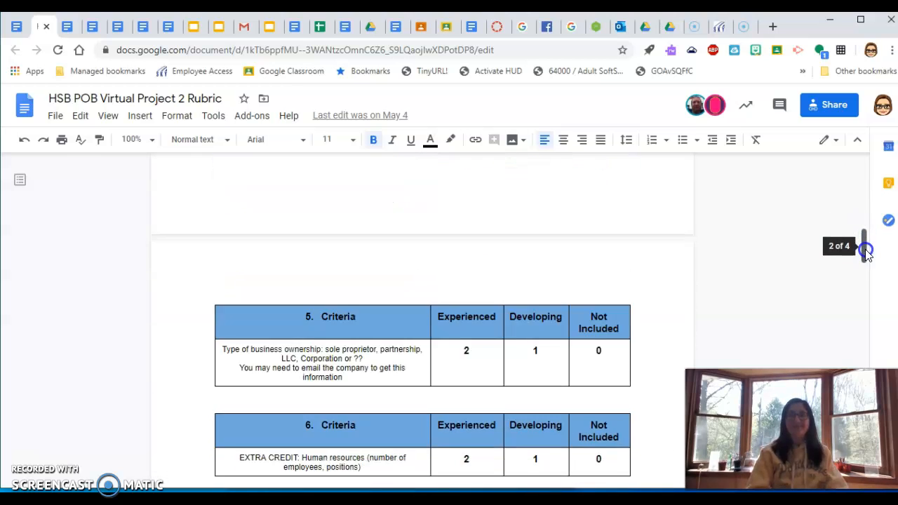
{"action": "scroll", "scroll_direction": "down", "scroll_amount": 3}
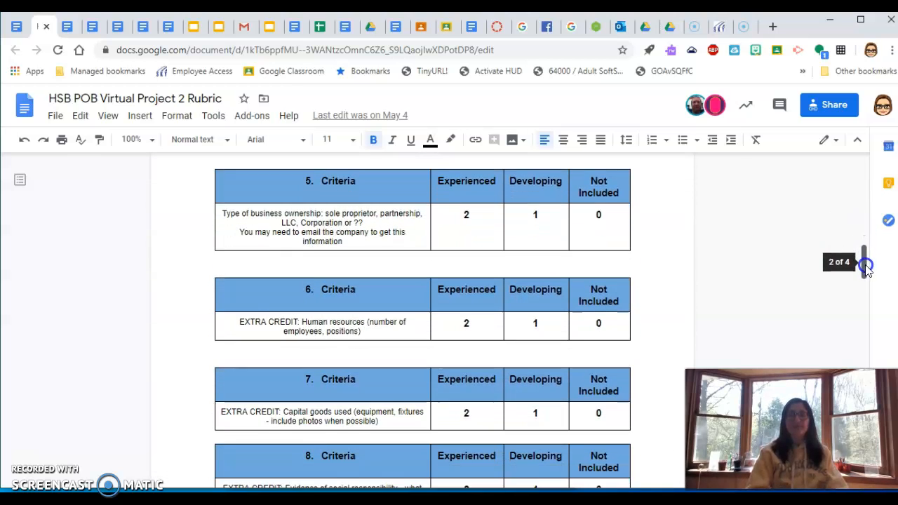
{"action": "scroll", "scroll_direction": "down", "scroll_amount": 3}
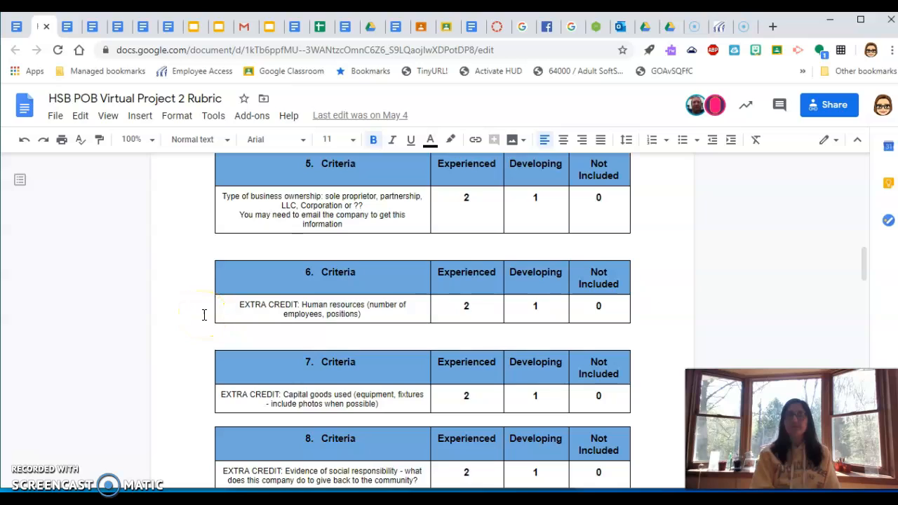
{"action": "mouse_move", "coordinate": [205, 385]}
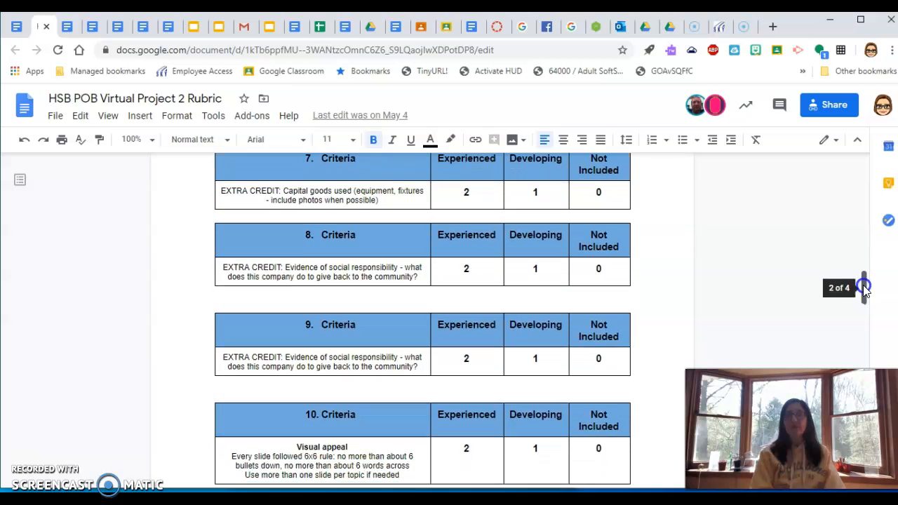
{"action": "scroll", "scroll_direction": "down", "scroll_amount": 3}
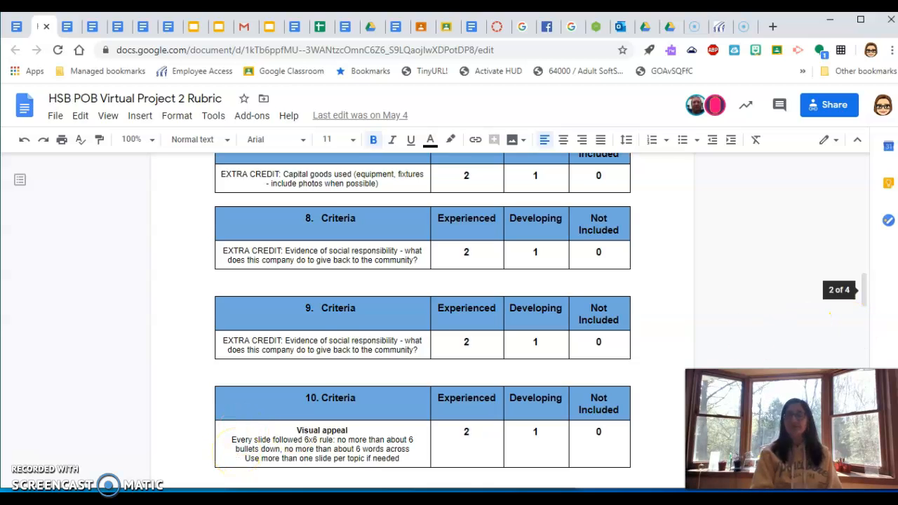
{"action": "scroll", "scroll_direction": "down", "scroll_amount": 3}
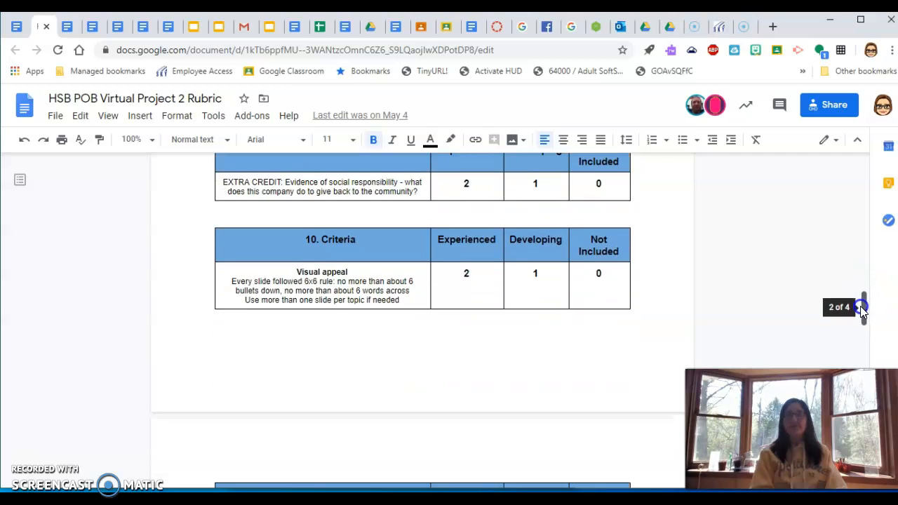
{"action": "scroll", "scroll_direction": "down", "scroll_amount": 3}
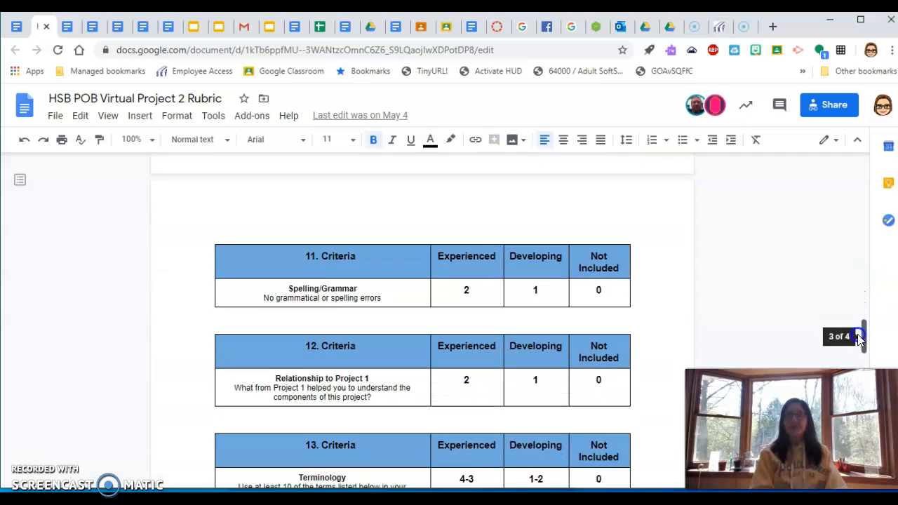
{"action": "scroll", "scroll_direction": "down", "scroll_amount": 3}
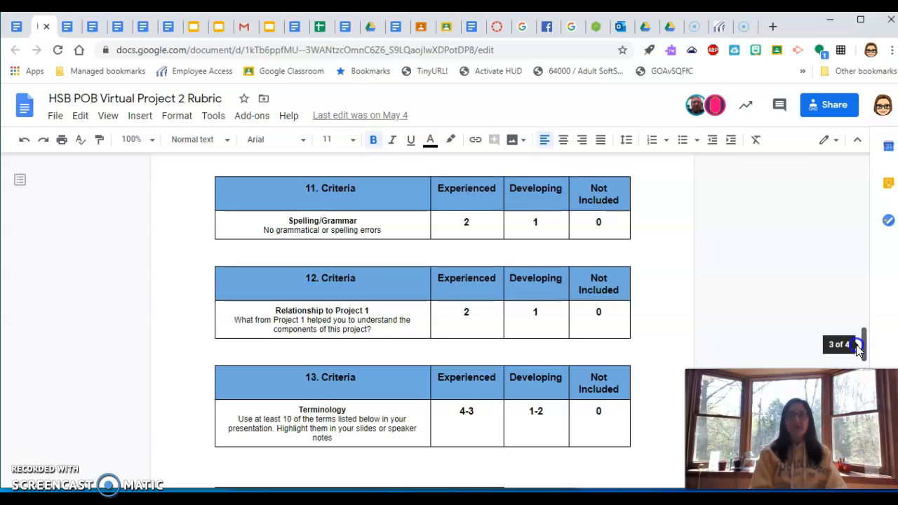
{"action": "scroll", "scroll_direction": "down", "scroll_amount": 3}
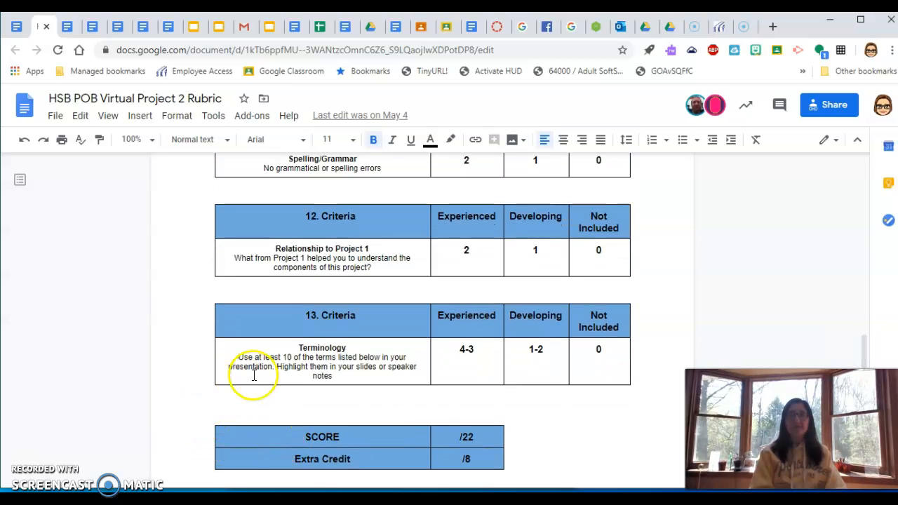
{"action": "left_click_drag", "start_coordinate": [231, 358], "coordinate": [332, 376]}
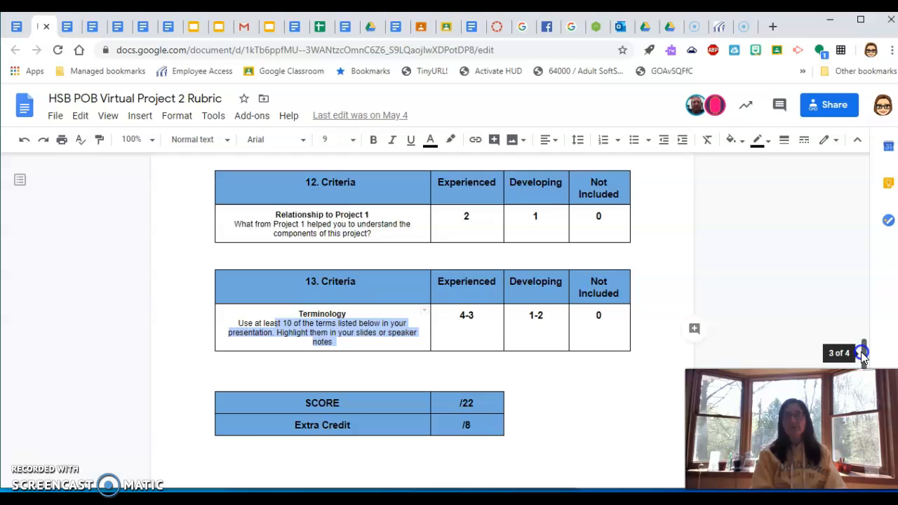
{"action": "scroll", "scroll_direction": "down", "scroll_amount": 3}
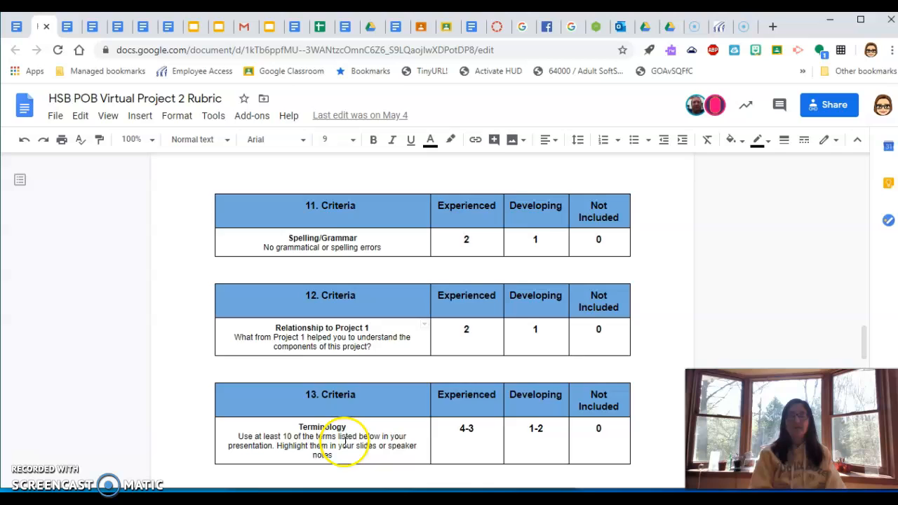
Scroll to the SCORE /22 and Extra Credit /8 totals and the terminology list, clicking near the totals
{"action": "scroll", "scroll_direction": "down", "scroll_amount": 3}
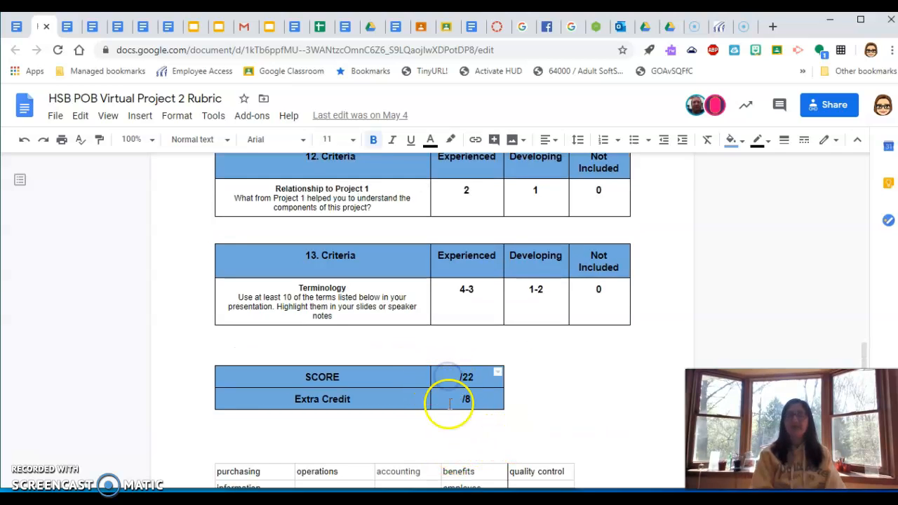
{"action": "left_click", "coordinate": [466, 399]}
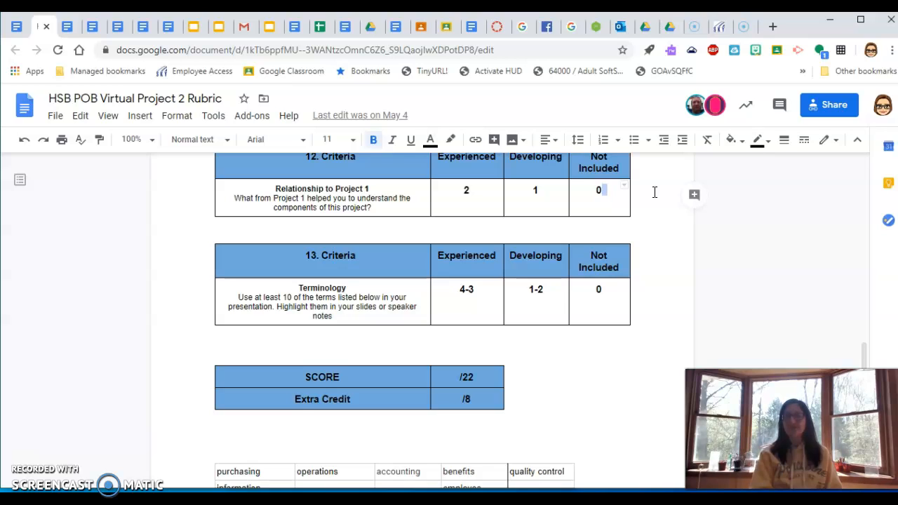
{"action": "mouse_move", "coordinate": [83, 377]}
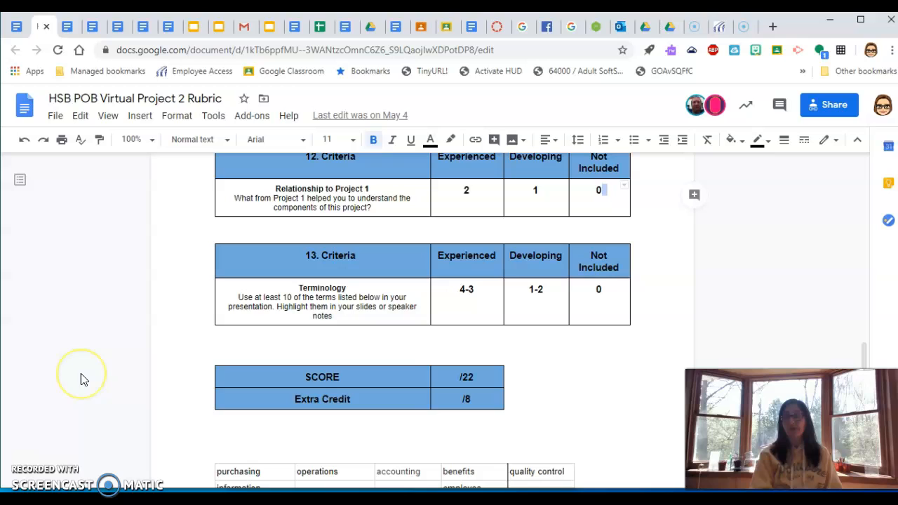
{"action": "mouse_move", "coordinate": [28, 470]}
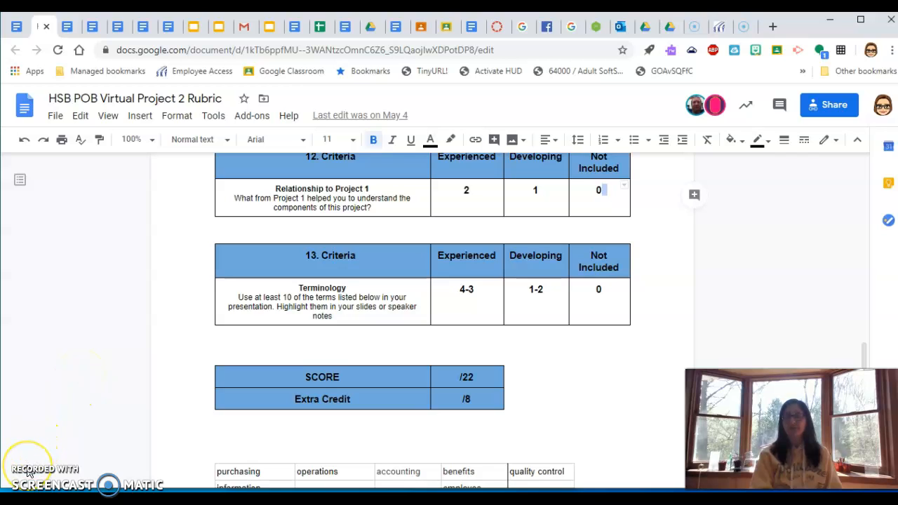